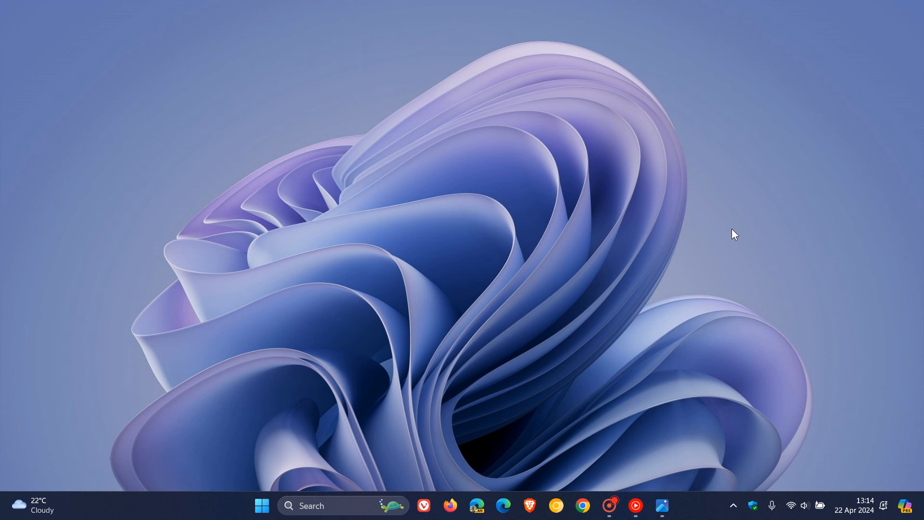
{"action": "mouse_move", "coordinate": [682, 418]}
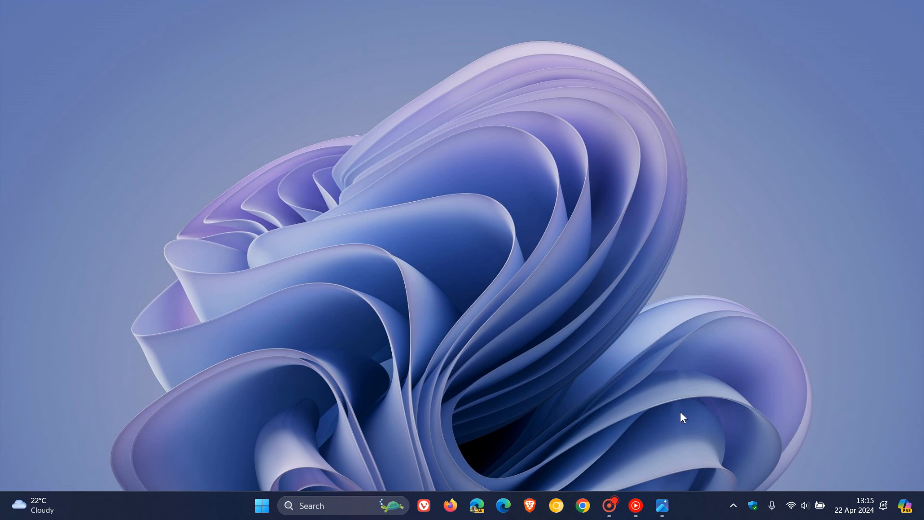
Open the Start menu's profile flyout to view subscriptions, recovery reminder and storage
{"action": "left_click", "coordinate": [261, 506]}
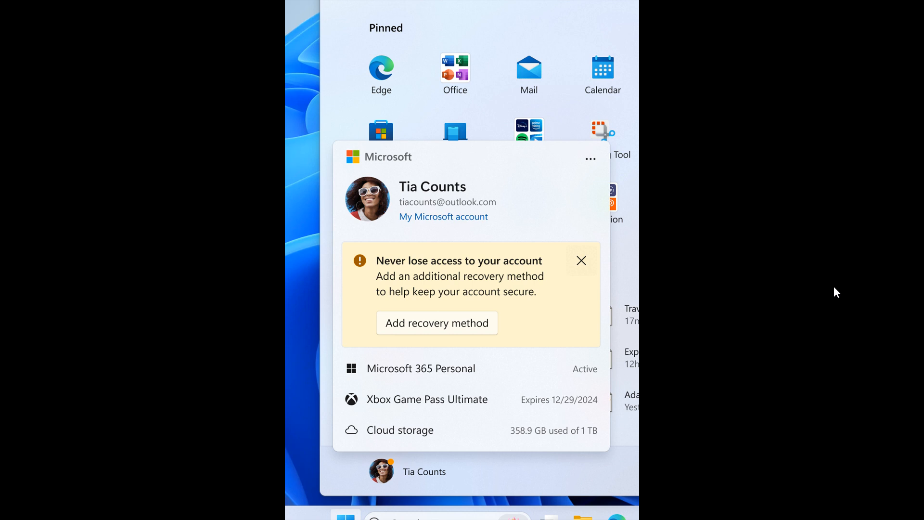
{"action": "mouse_move", "coordinate": [541, 206]}
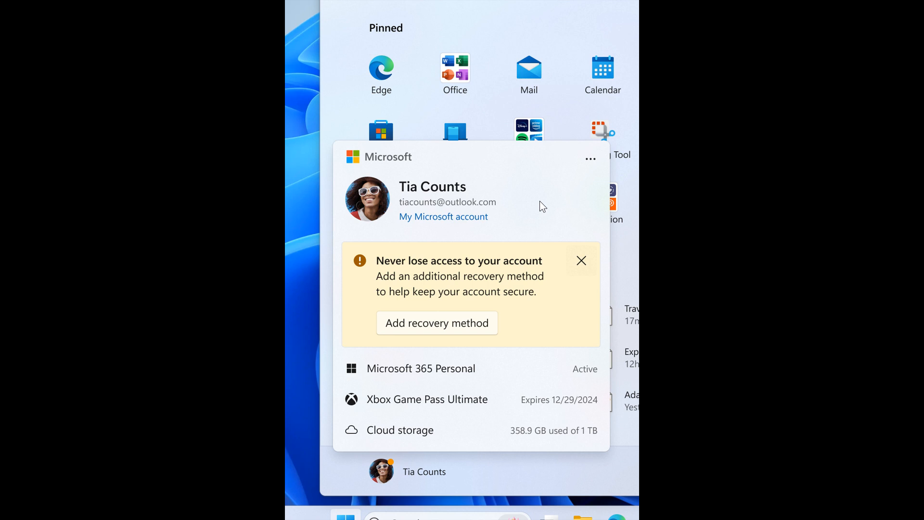
{"action": "mouse_move", "coordinate": [543, 191]}
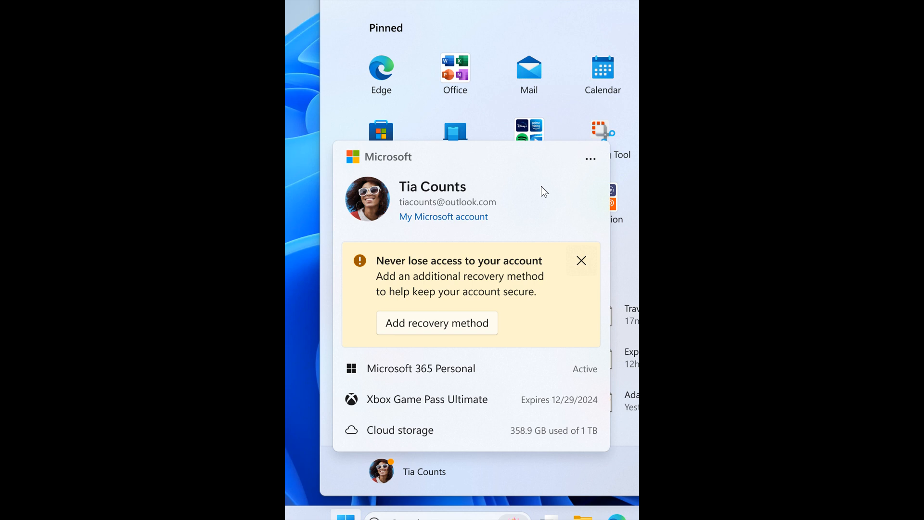
{"action": "mouse_move", "coordinate": [532, 199]}
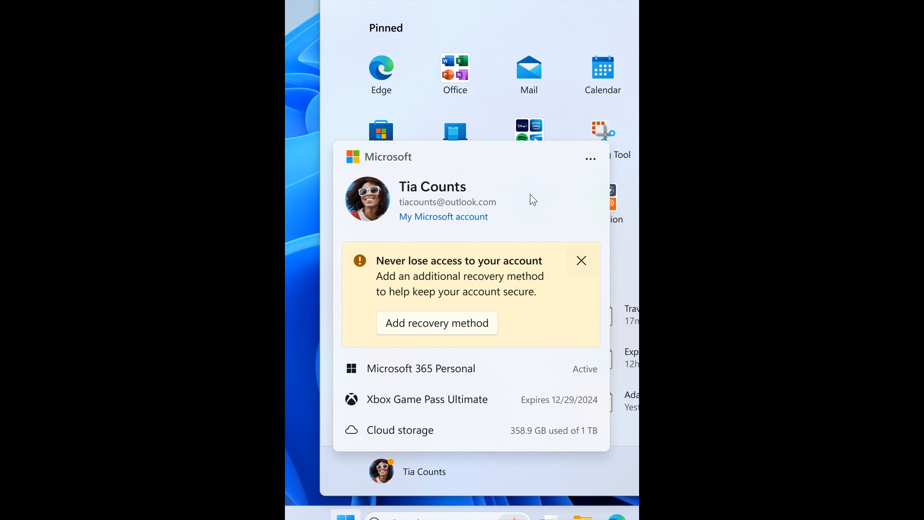
{"action": "mouse_move", "coordinate": [472, 258]}
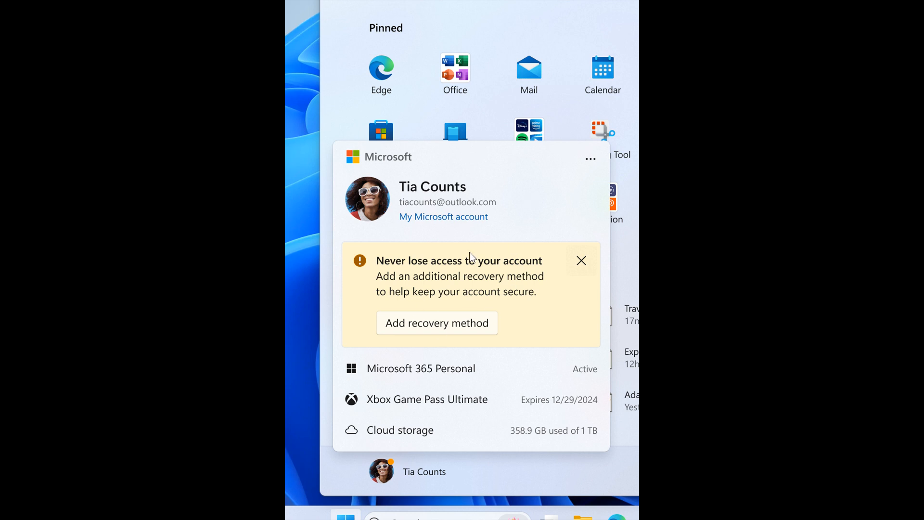
{"action": "mouse_move", "coordinate": [746, 235]}
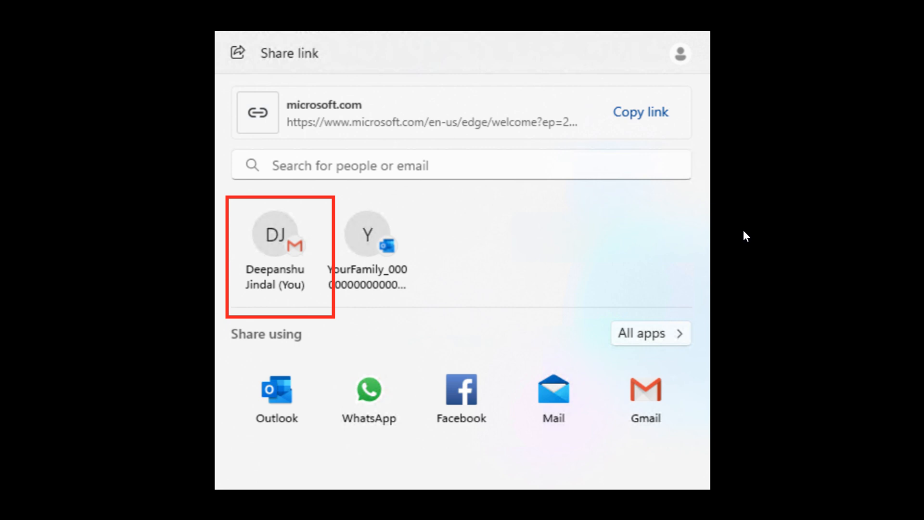
{"action": "mouse_move", "coordinate": [524, 228]}
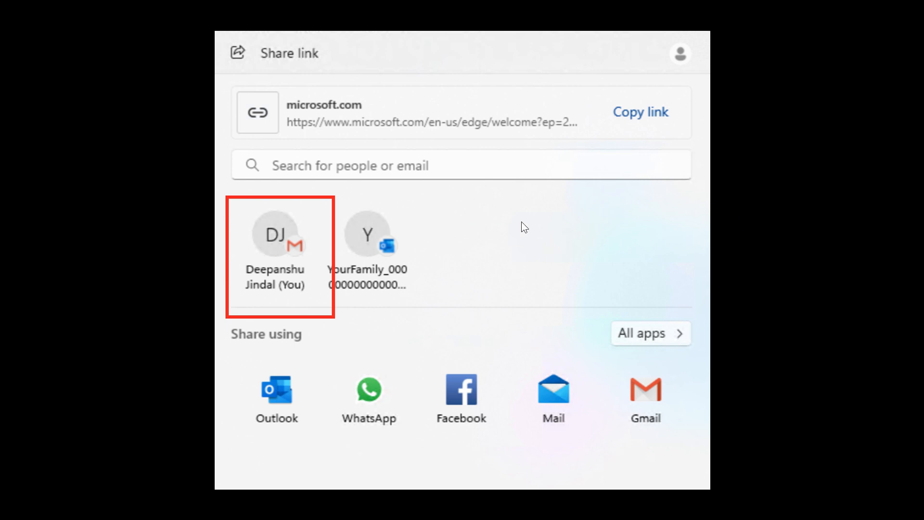
{"action": "mouse_move", "coordinate": [314, 242]}
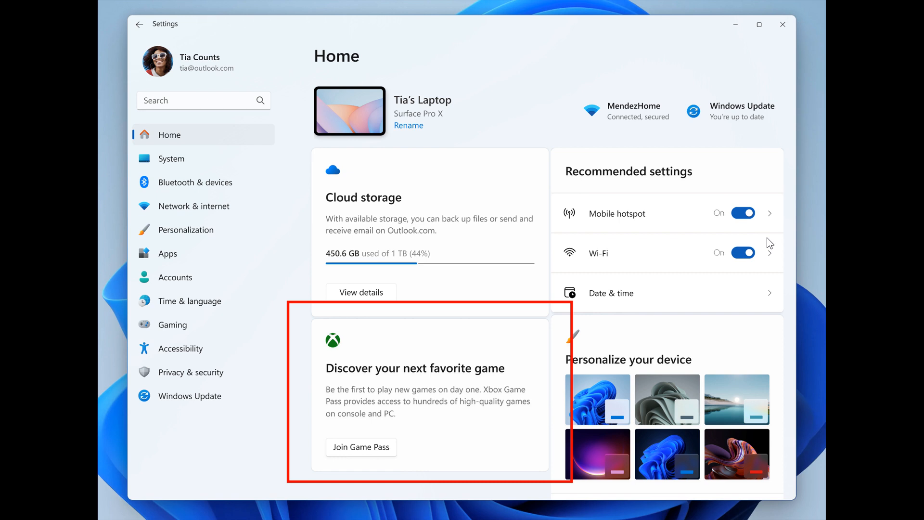
{"action": "mouse_move", "coordinate": [510, 357]}
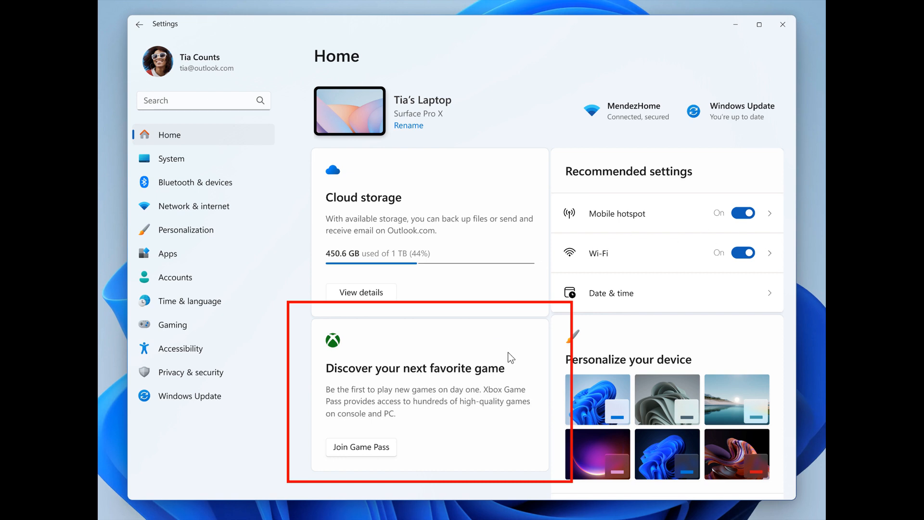
{"action": "mouse_move", "coordinate": [478, 343]}
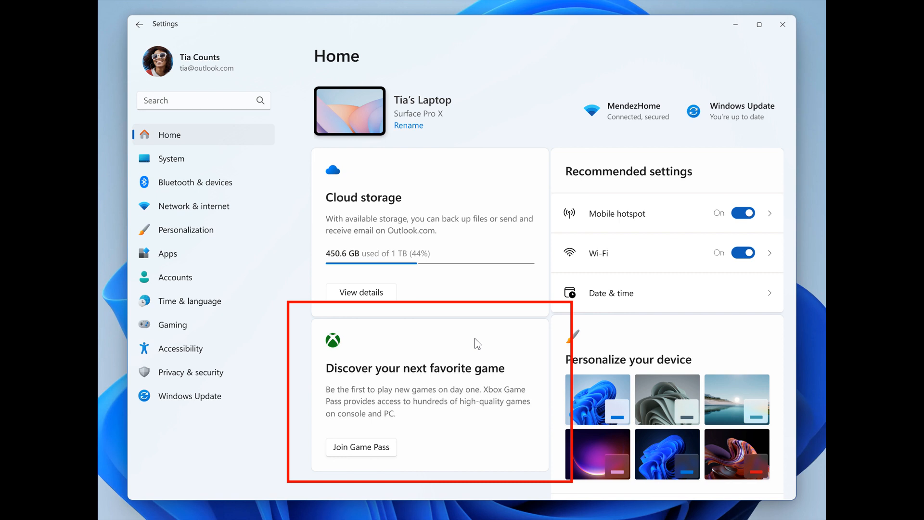
{"action": "mouse_move", "coordinate": [476, 356]}
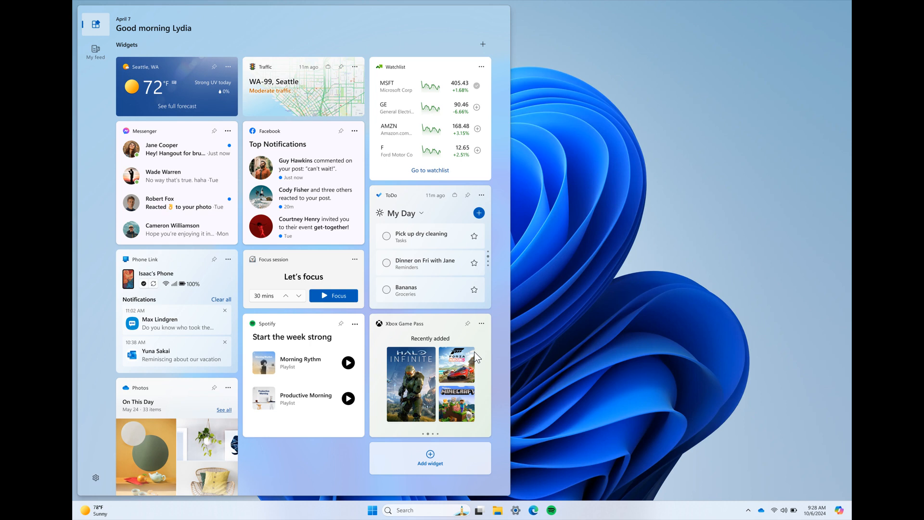
{"action": "mouse_move", "coordinate": [472, 354]}
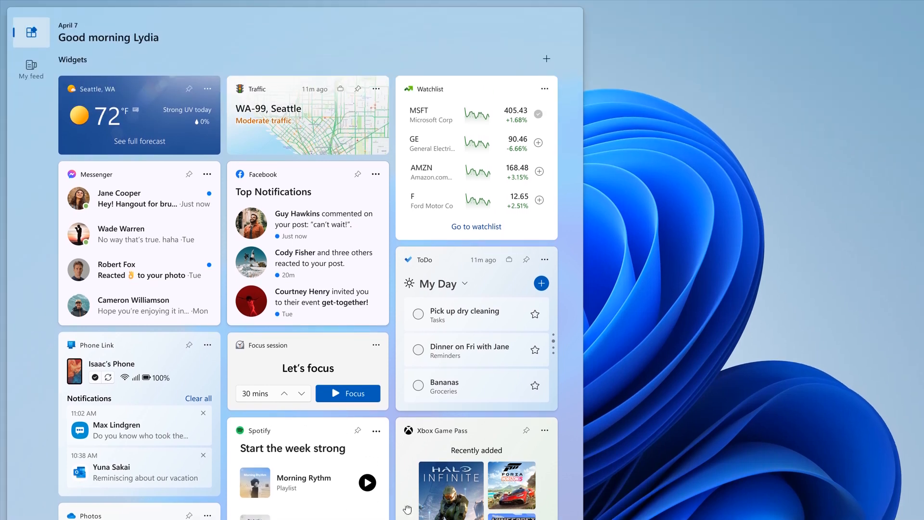
{"action": "mouse_move", "coordinate": [9, 263]}
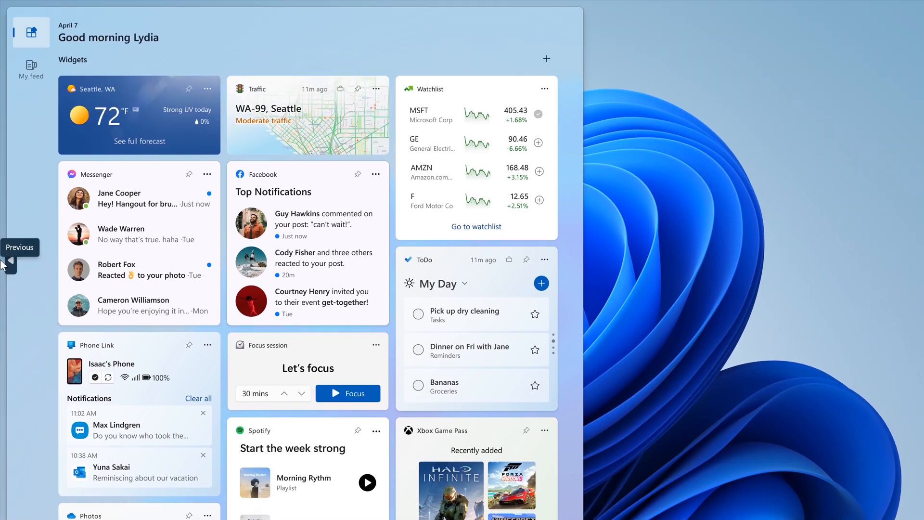
{"action": "mouse_move", "coordinate": [365, 218]}
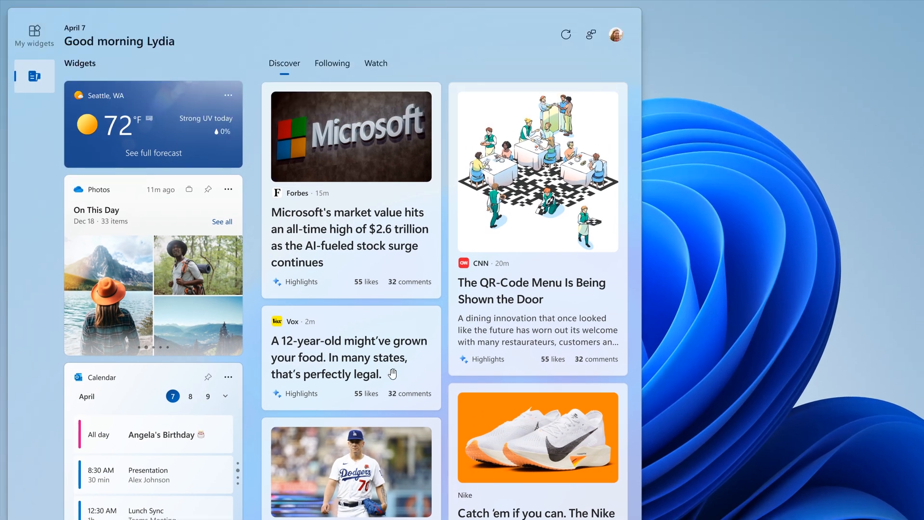
{"action": "mouse_move", "coordinate": [431, 216]}
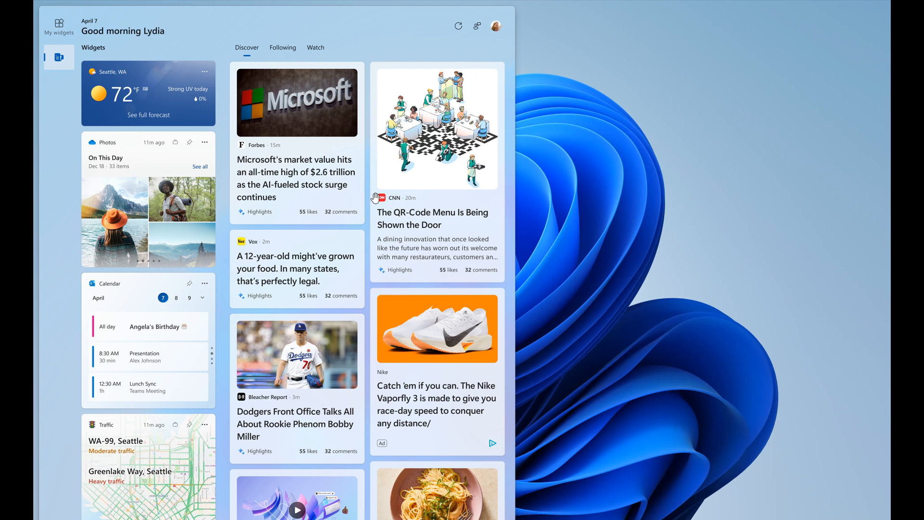
Leave the news feed for My widgets, then dismiss the board back to the desktop
{"action": "left_click", "coordinate": [58, 57]}
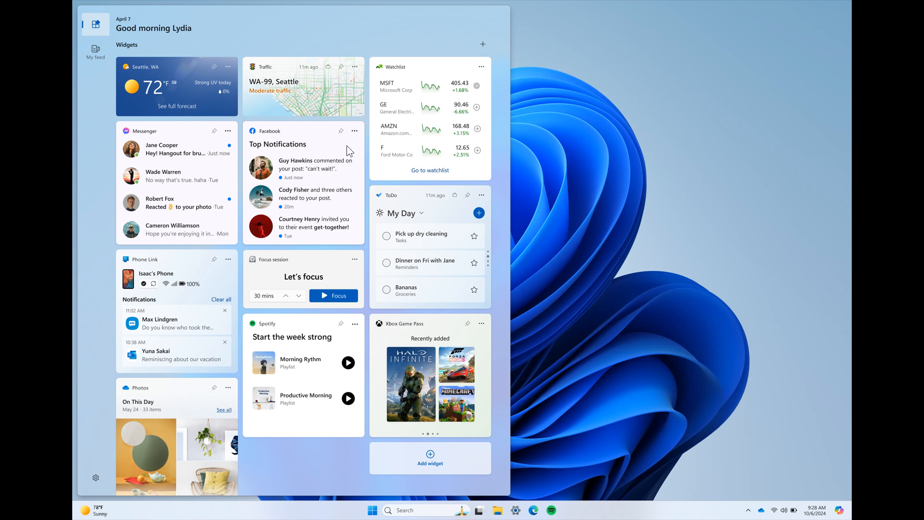
{"action": "left_click", "coordinate": [95, 52]}
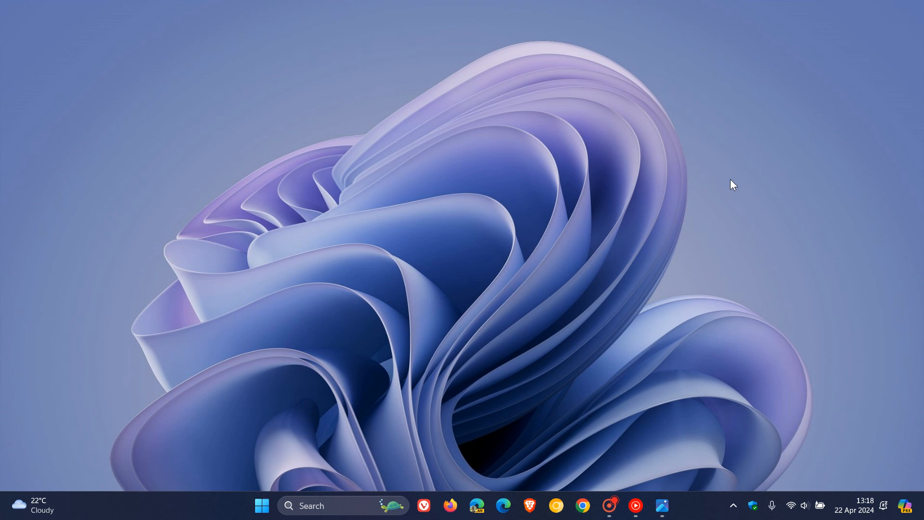
{"action": "mouse_move", "coordinate": [81, 491]}
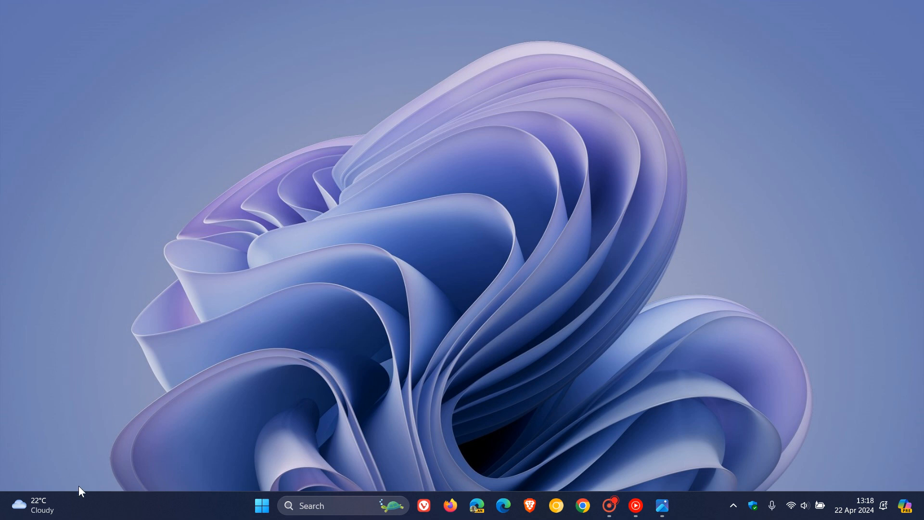
{"action": "mouse_move", "coordinate": [383, 288]}
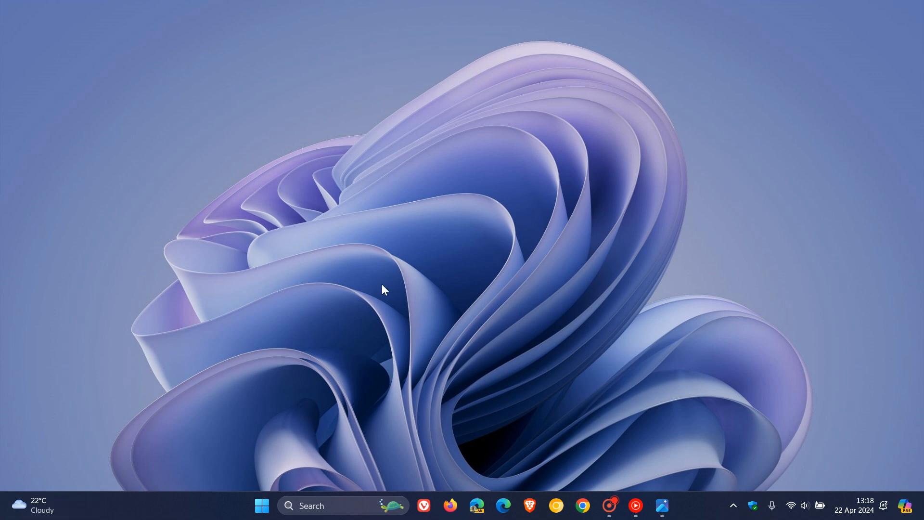